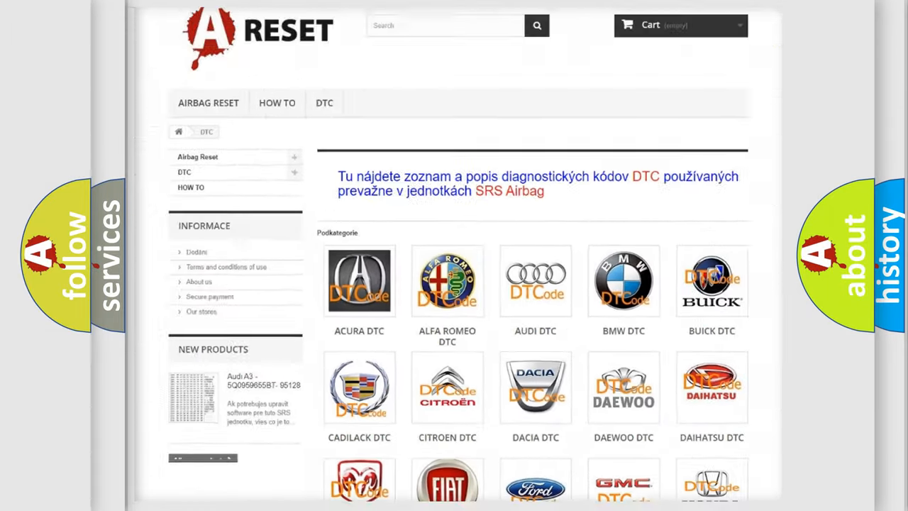
# Step: Scroll the DTC catalog down until the Chevrolet DTC tile is in view
pyautogui.scroll(-3)
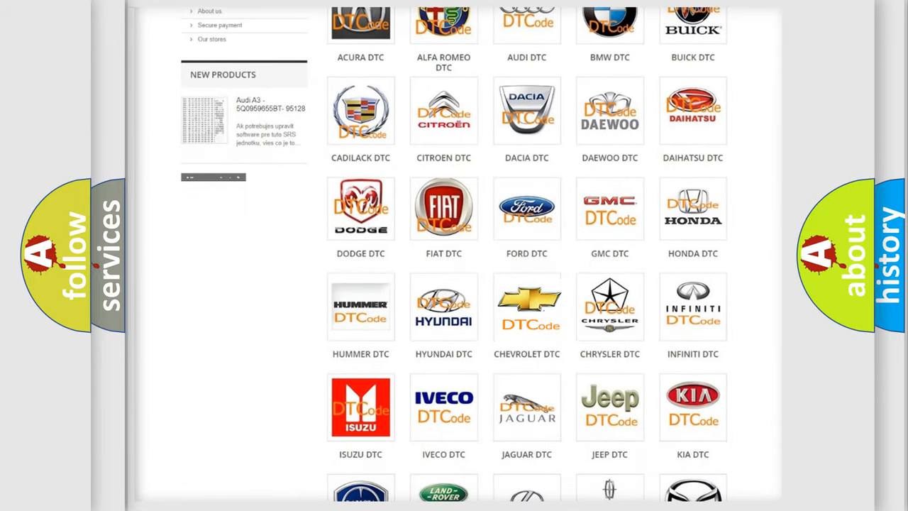
# Step: Open the Chevrolet DTC list and skim codes B0012 through B0021, returning to the top
pyautogui.click(526, 307)
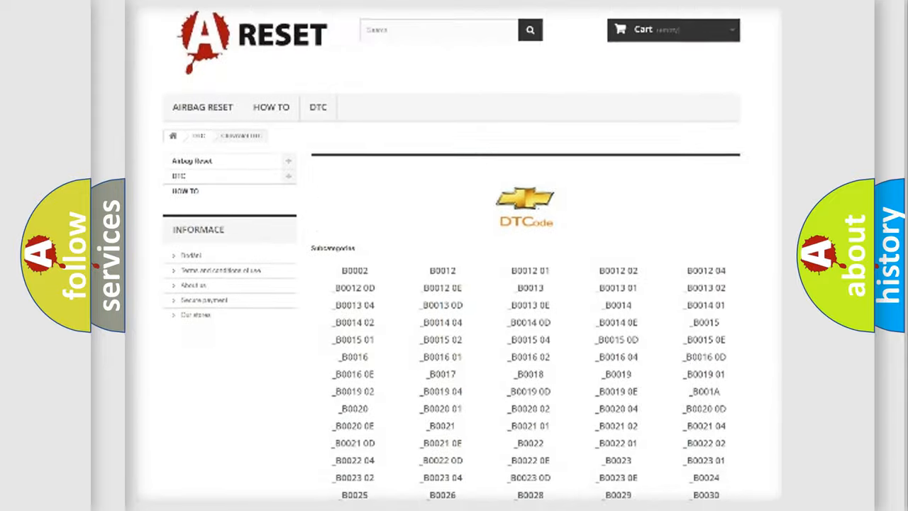
pyautogui.scroll(-3)
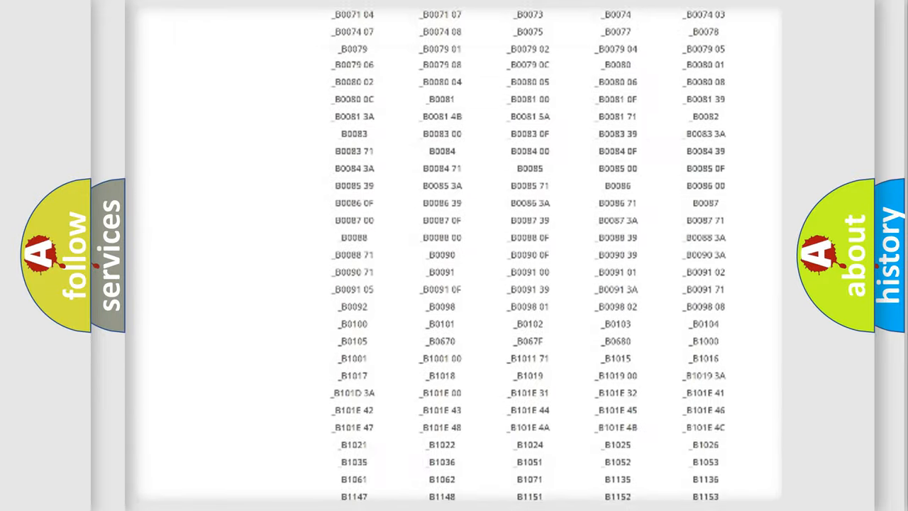
pyautogui.scroll(3)
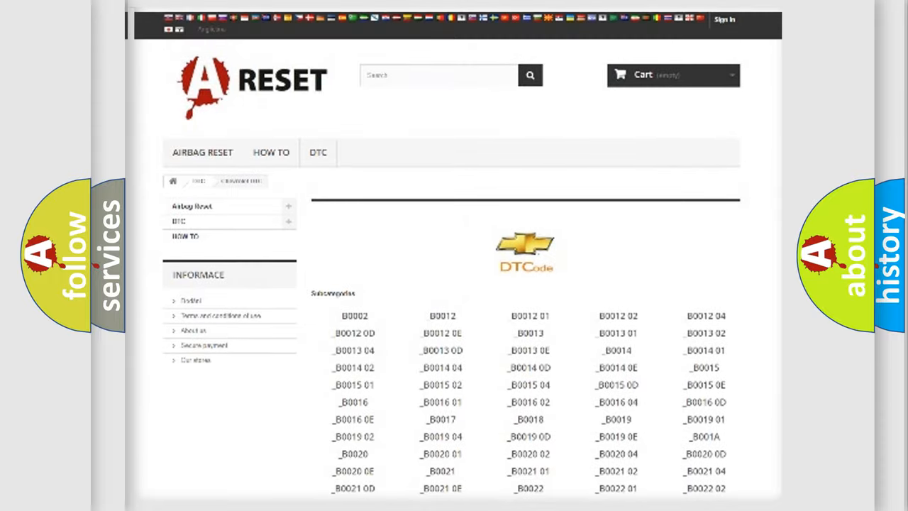